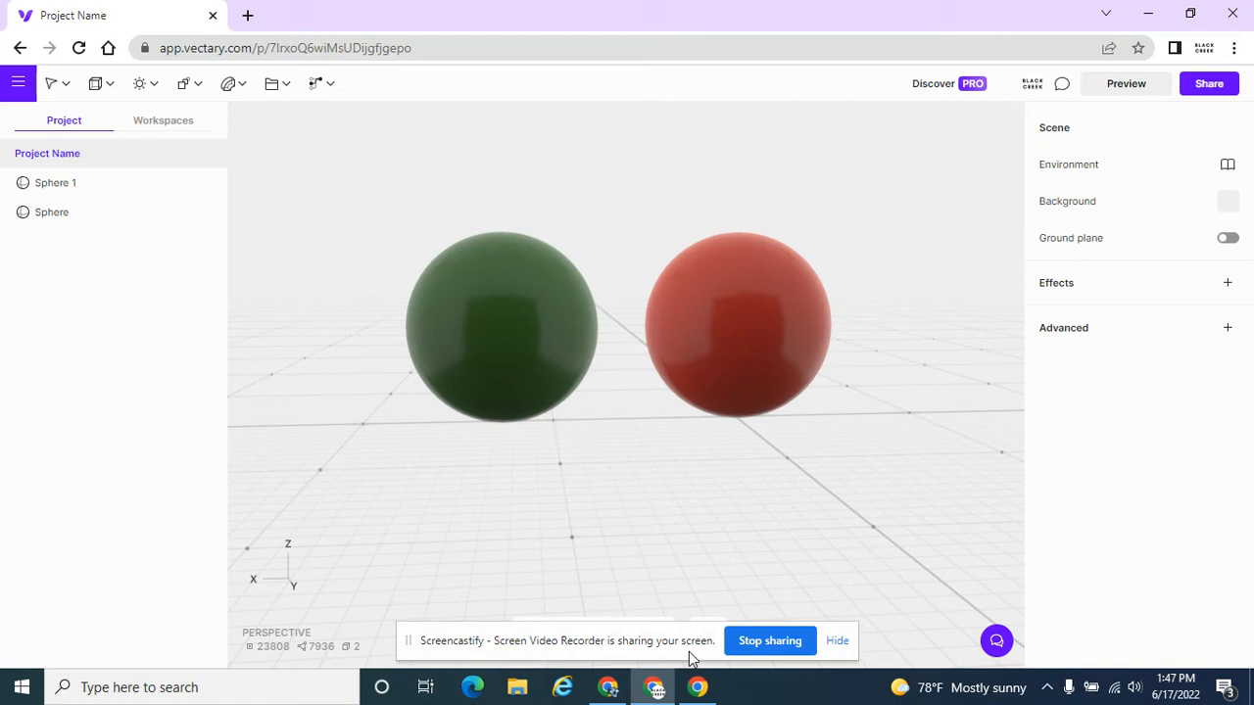
{"action": "mouse_move", "coordinate": [363, 384]}
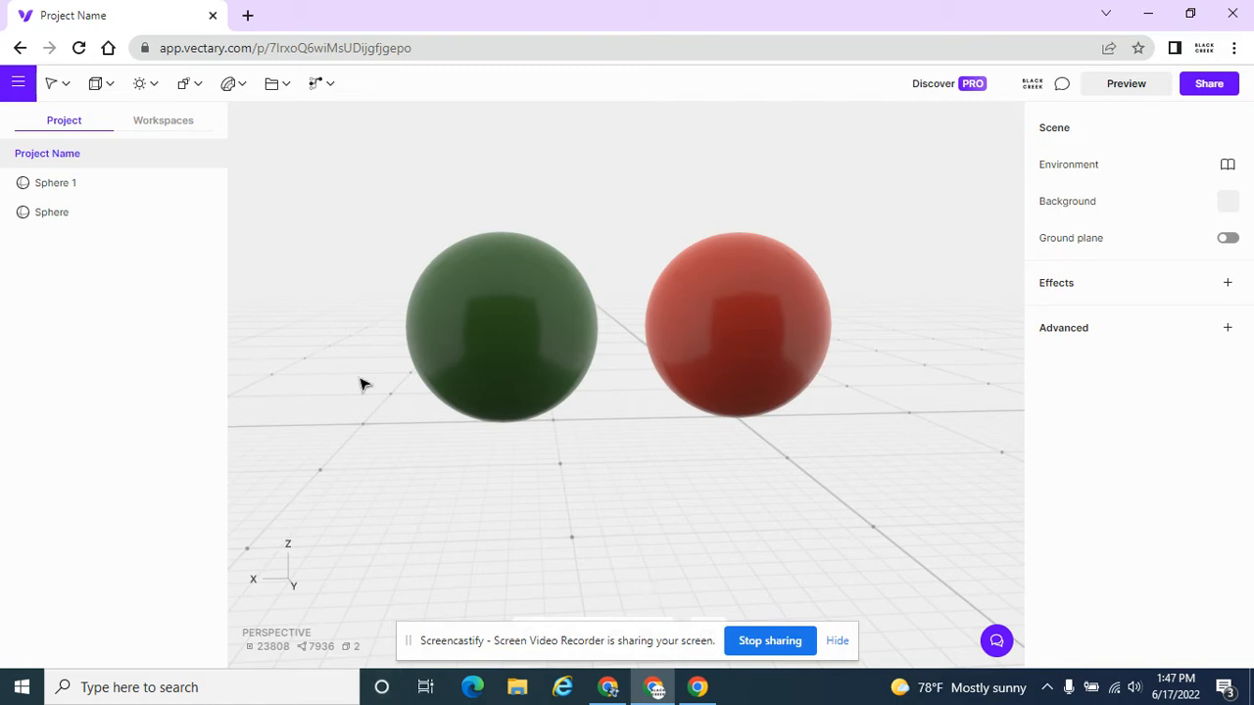
Select Sphere 1 and bring up its convert-to-geometry confirmation
{"action": "left_click", "coordinate": [501, 326]}
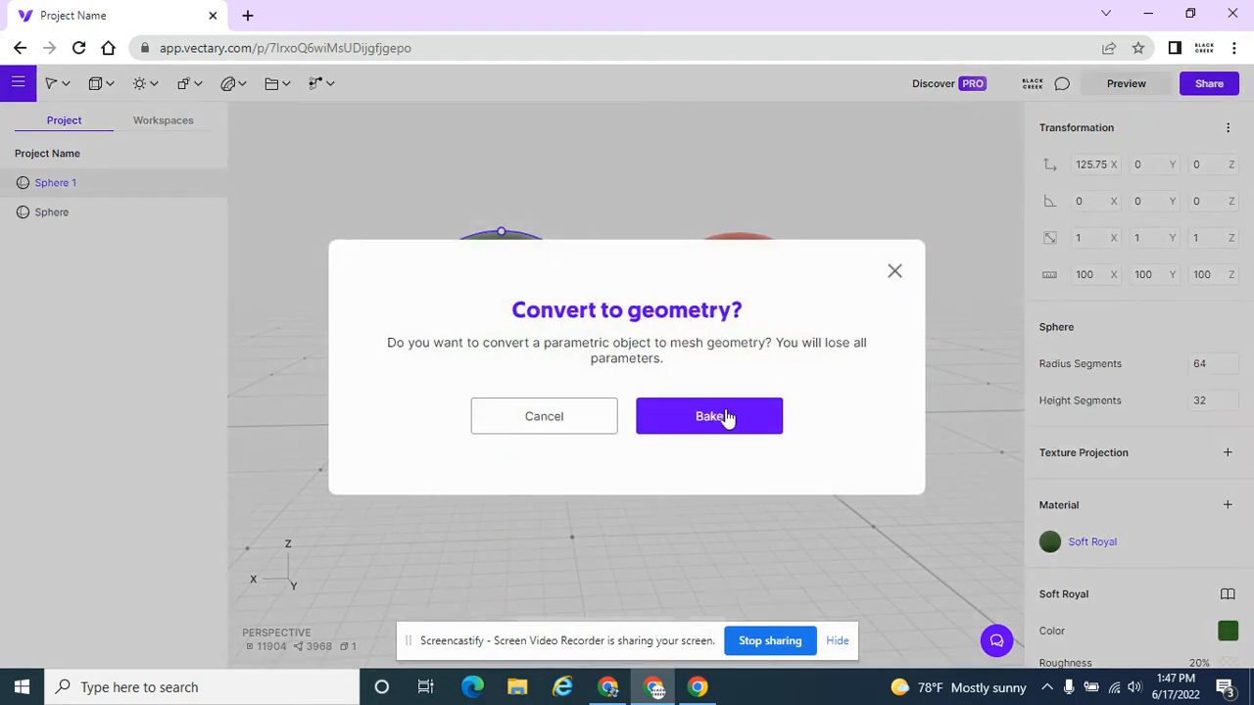
Bake the green sphere into mesh and zoom in on its wireframe
{"action": "left_click", "coordinate": [708, 415]}
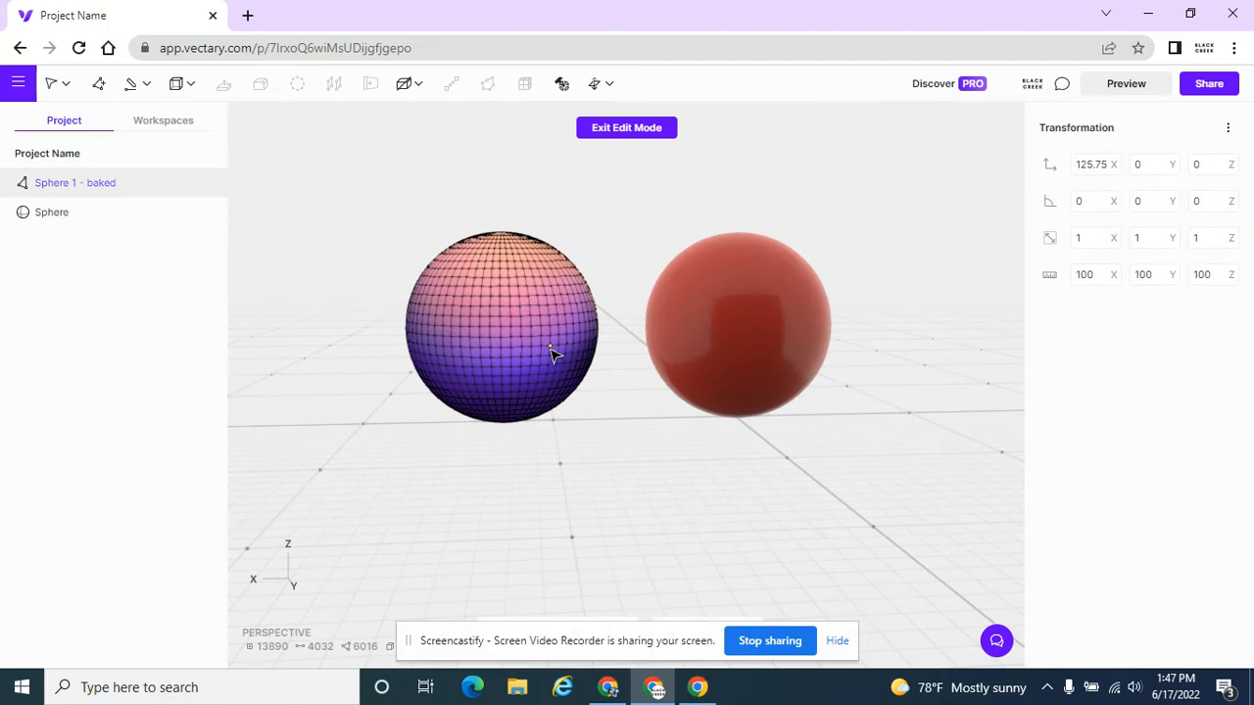
{"action": "scroll", "scroll_direction": "up", "scroll_amount": 3}
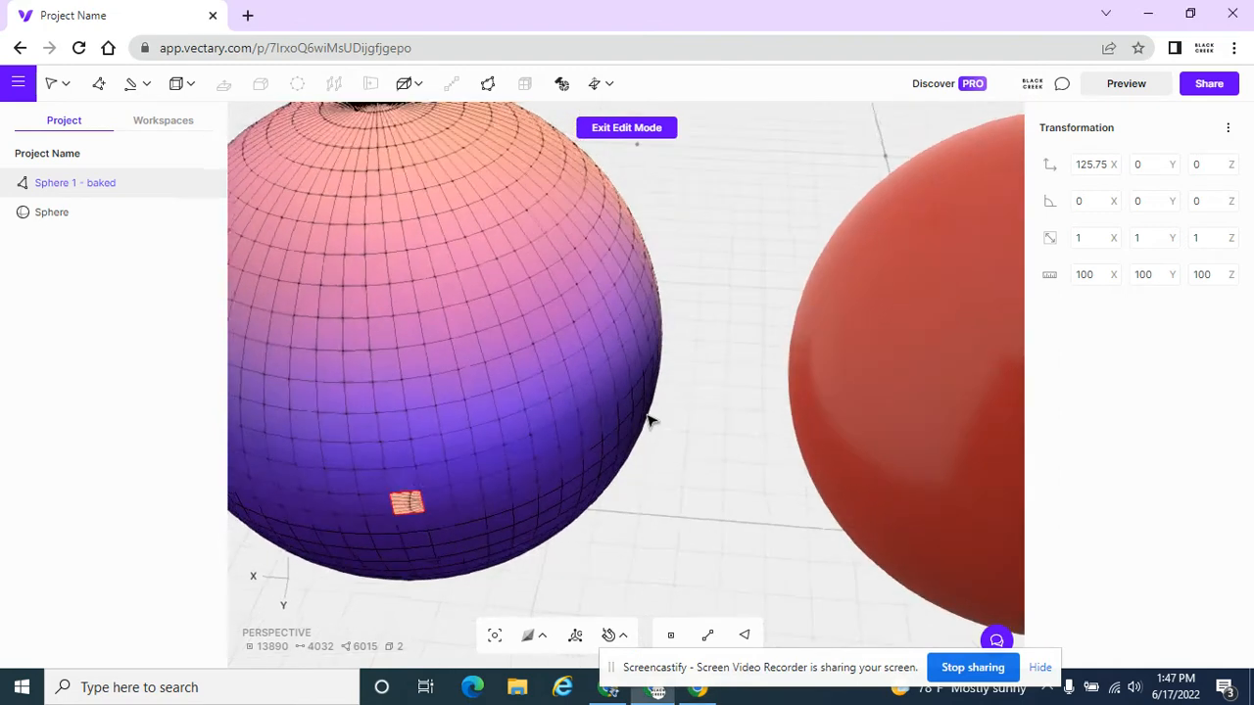
Orbit around the green sphere and switch to vertex selection
{"action": "left_click_drag", "start_coordinate": [647, 421], "coordinate": [627, 588]}
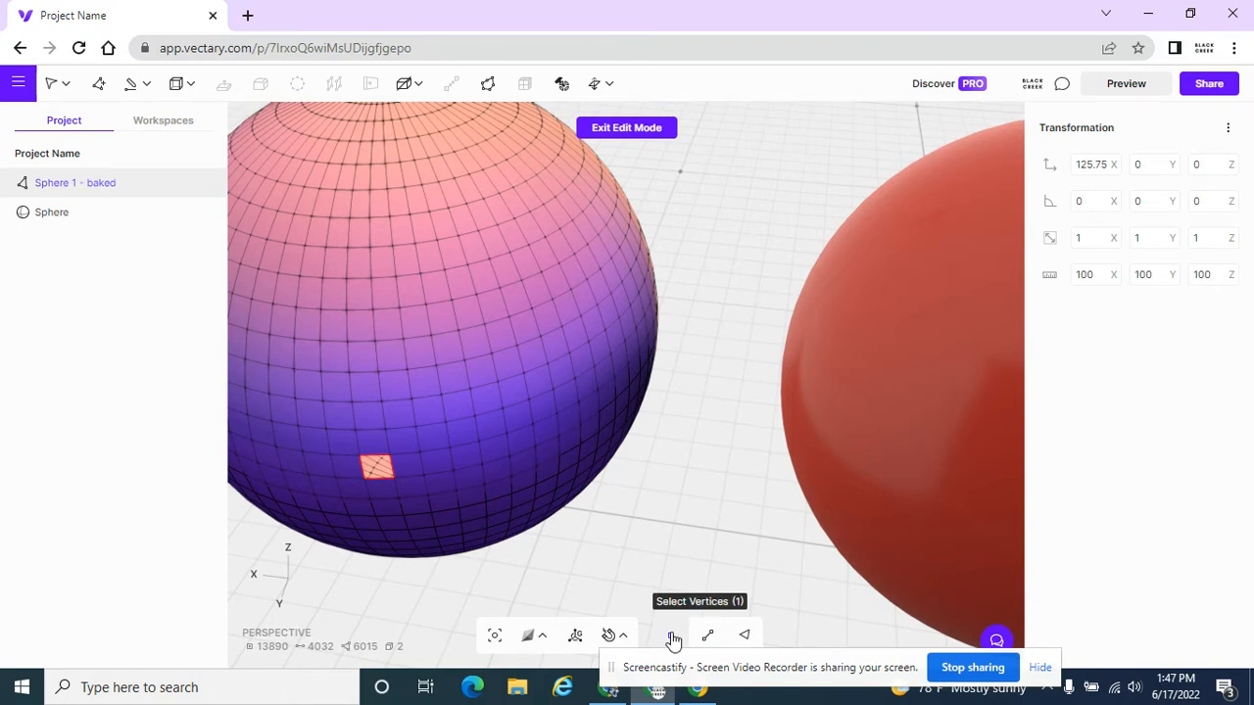
{"action": "left_click", "coordinate": [674, 635]}
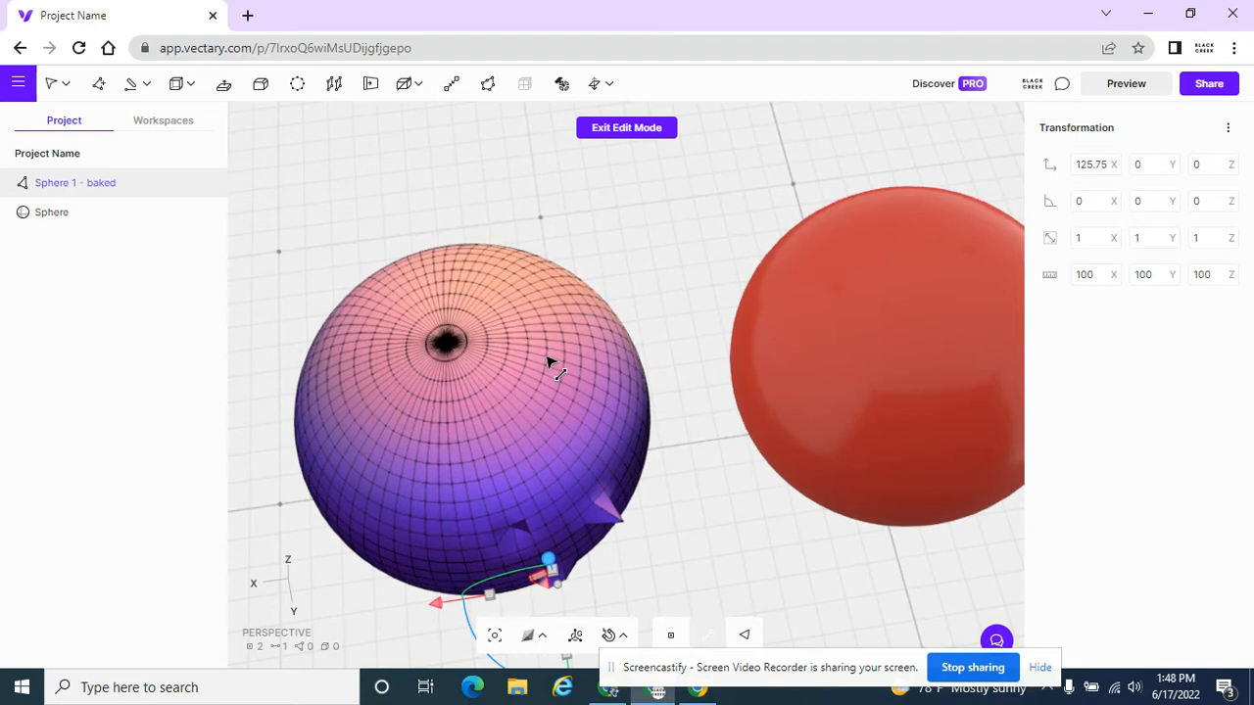
{"action": "mouse_move", "coordinate": [671, 451]}
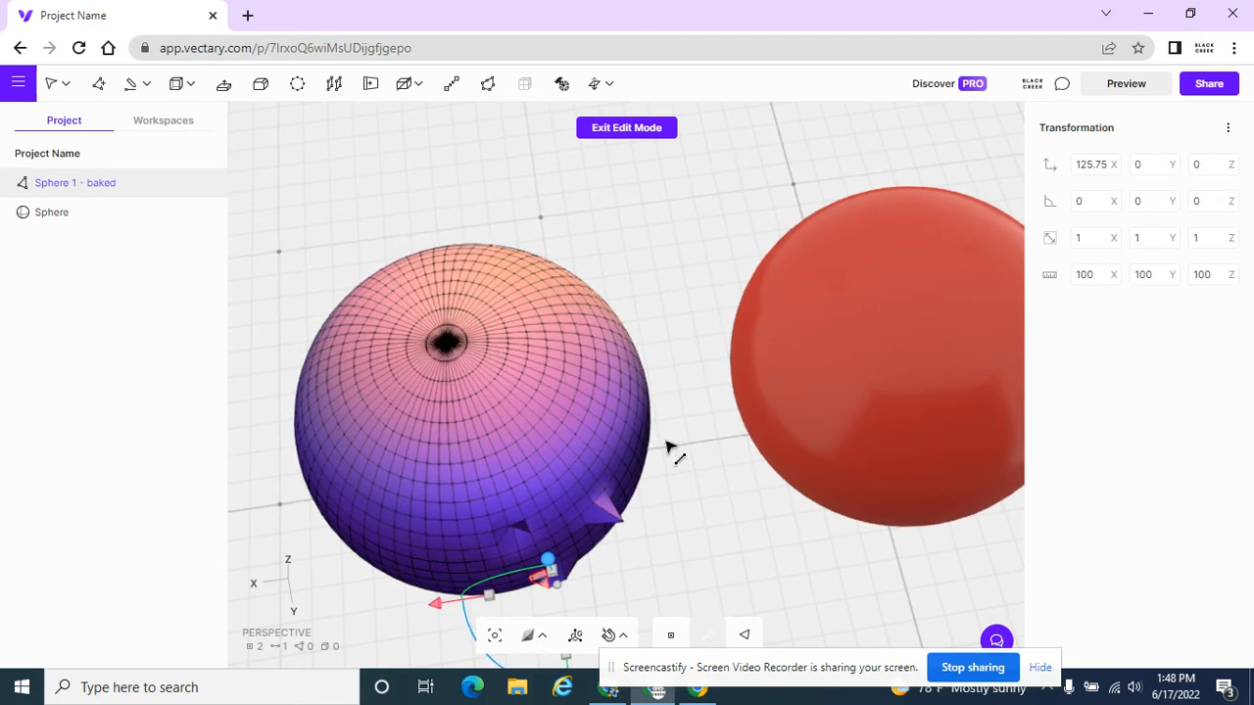
{"action": "mouse_move", "coordinate": [627, 165]}
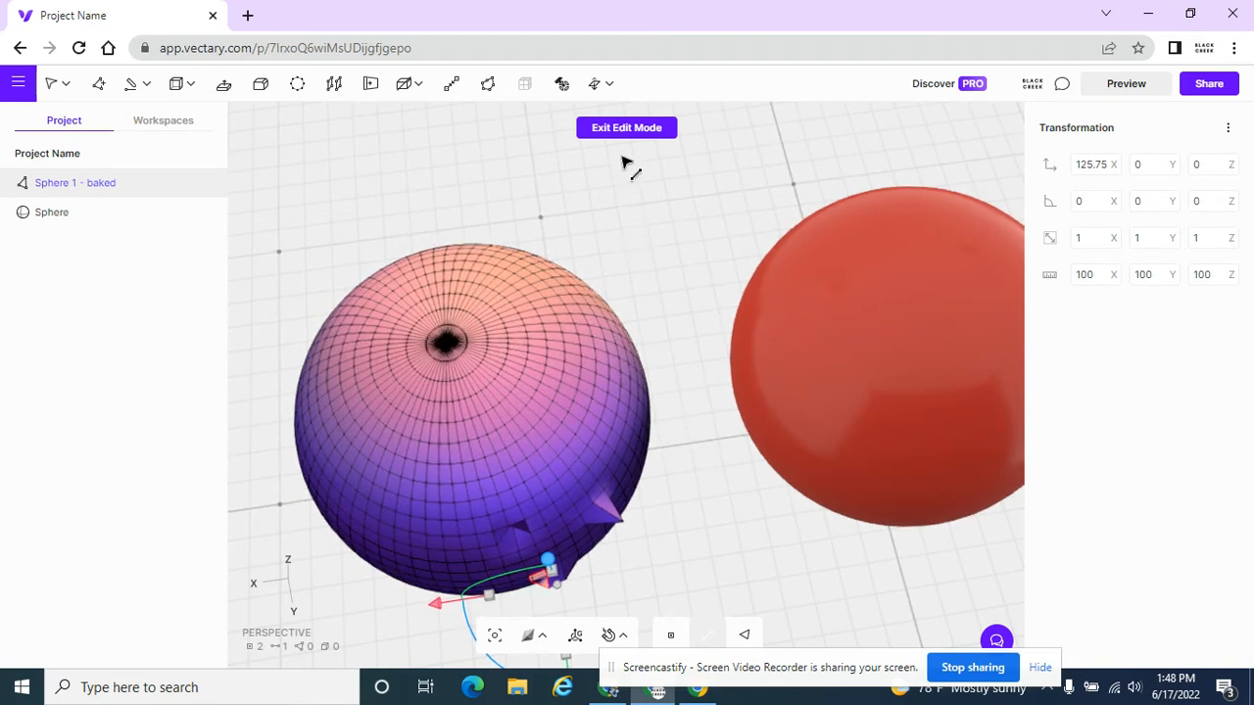
Exit Edit Mode, adjust the view, and cancel baking the red sphere
{"action": "left_click", "coordinate": [626, 127]}
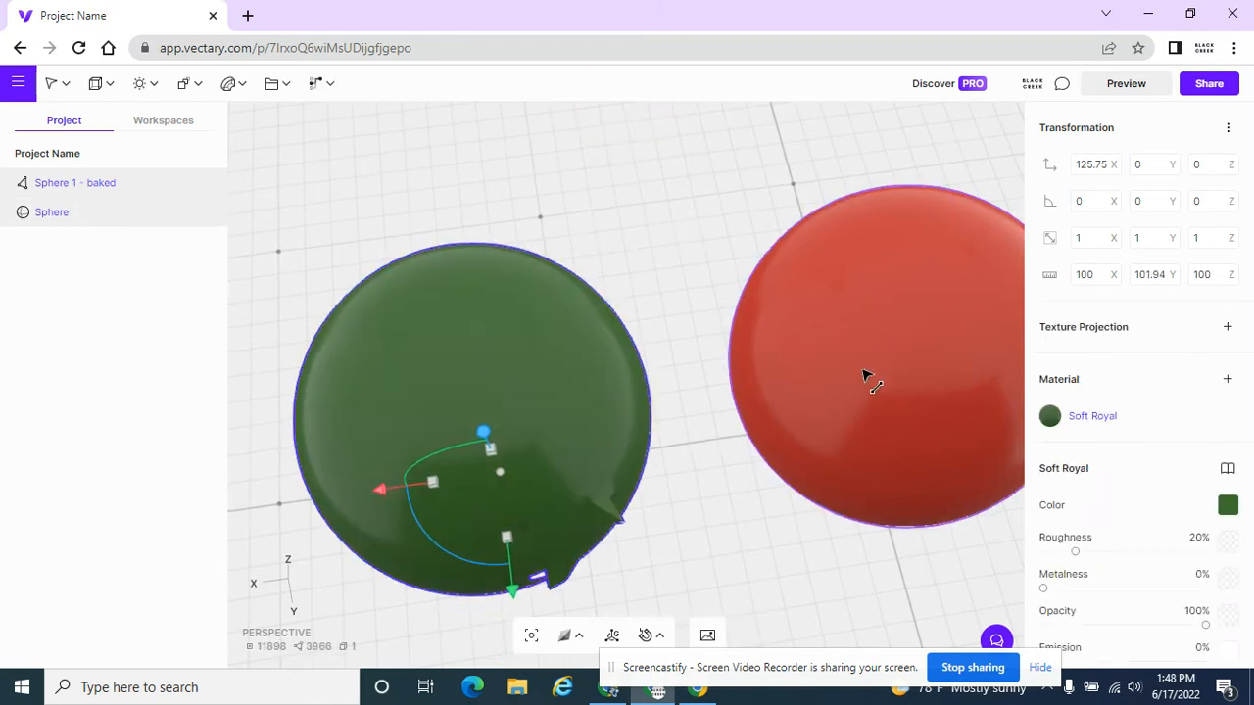
{"action": "left_click_drag", "start_coordinate": [862, 377], "coordinate": [901, 409]}
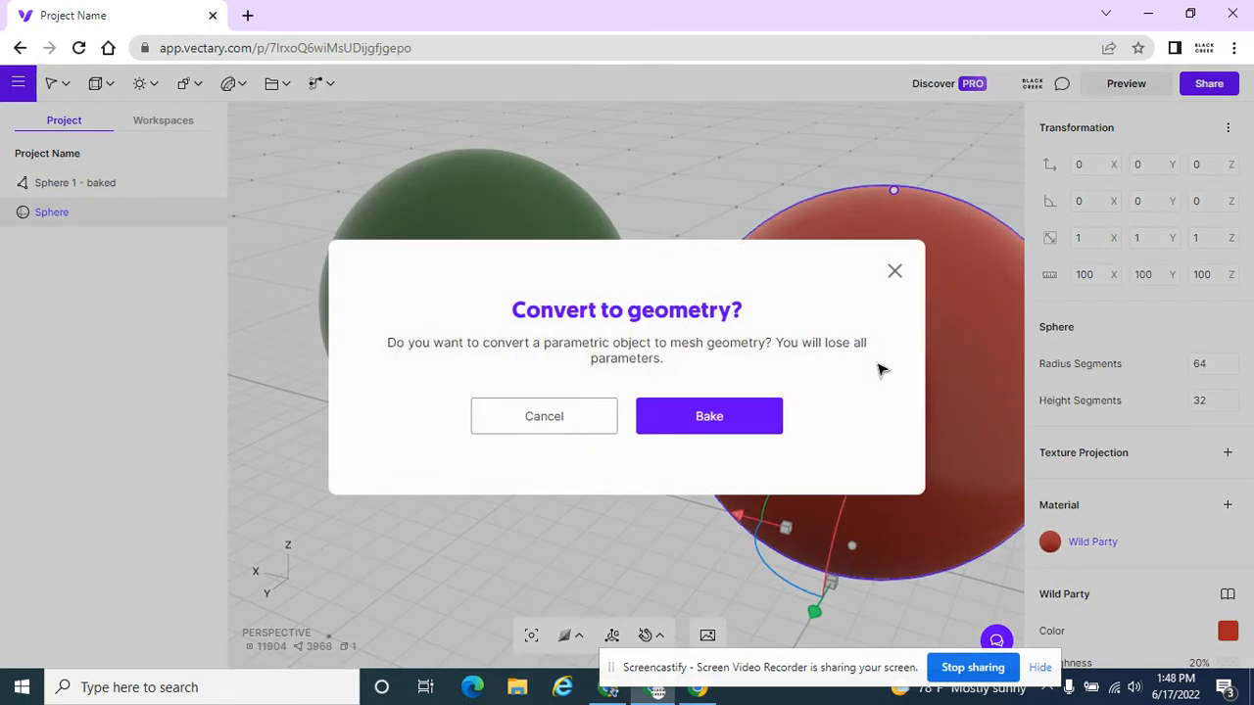
{"action": "left_click", "coordinate": [709, 415]}
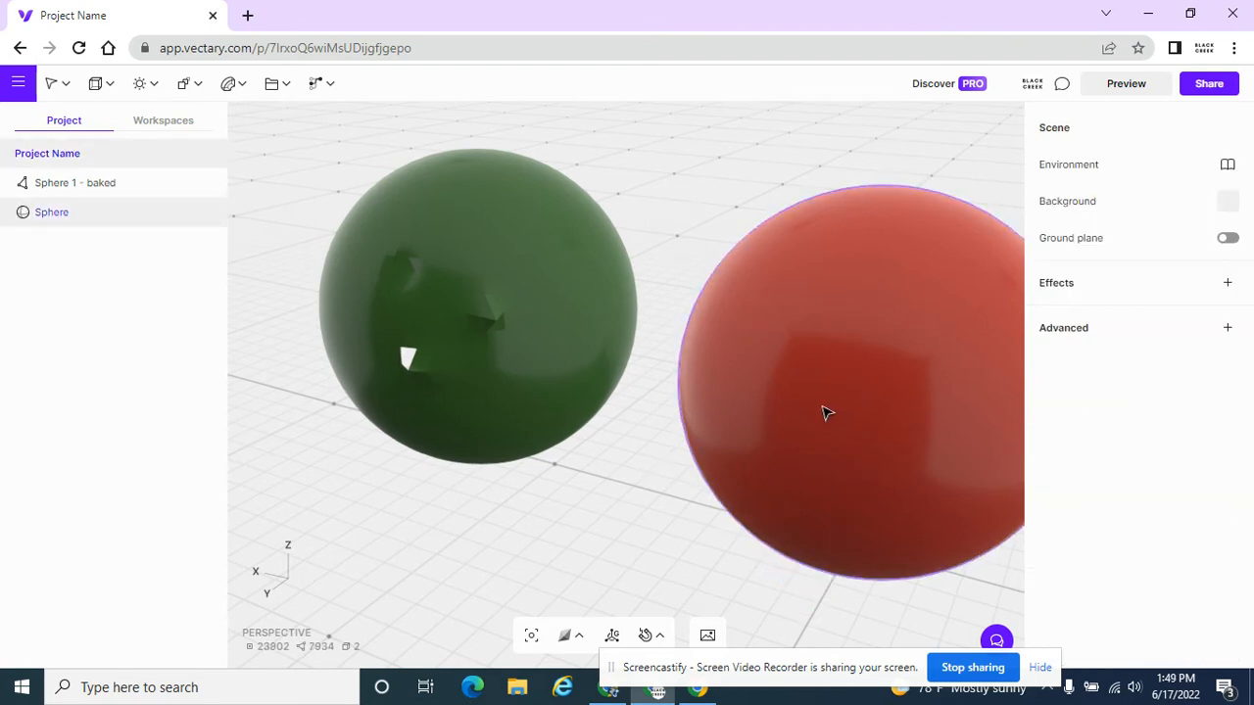
{"action": "mouse_move", "coordinate": [791, 321]}
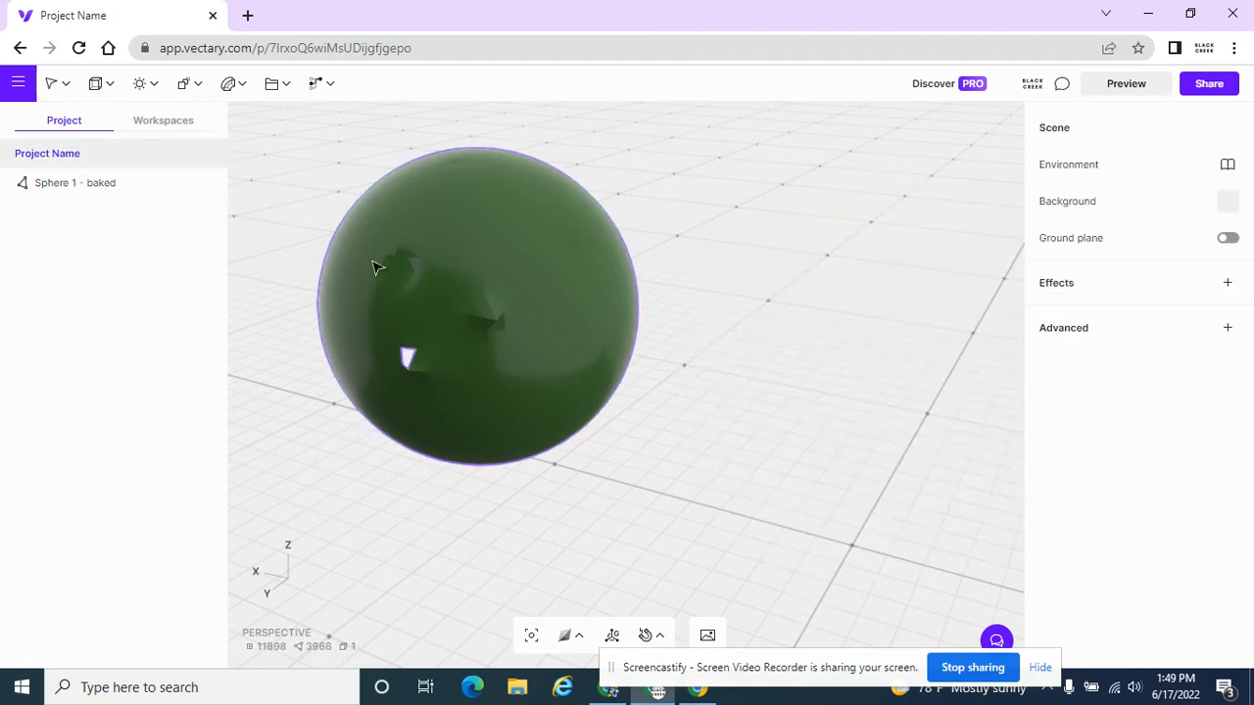
Insert a new sphere primitive from the add-object menu
{"action": "left_click", "coordinate": [95, 83]}
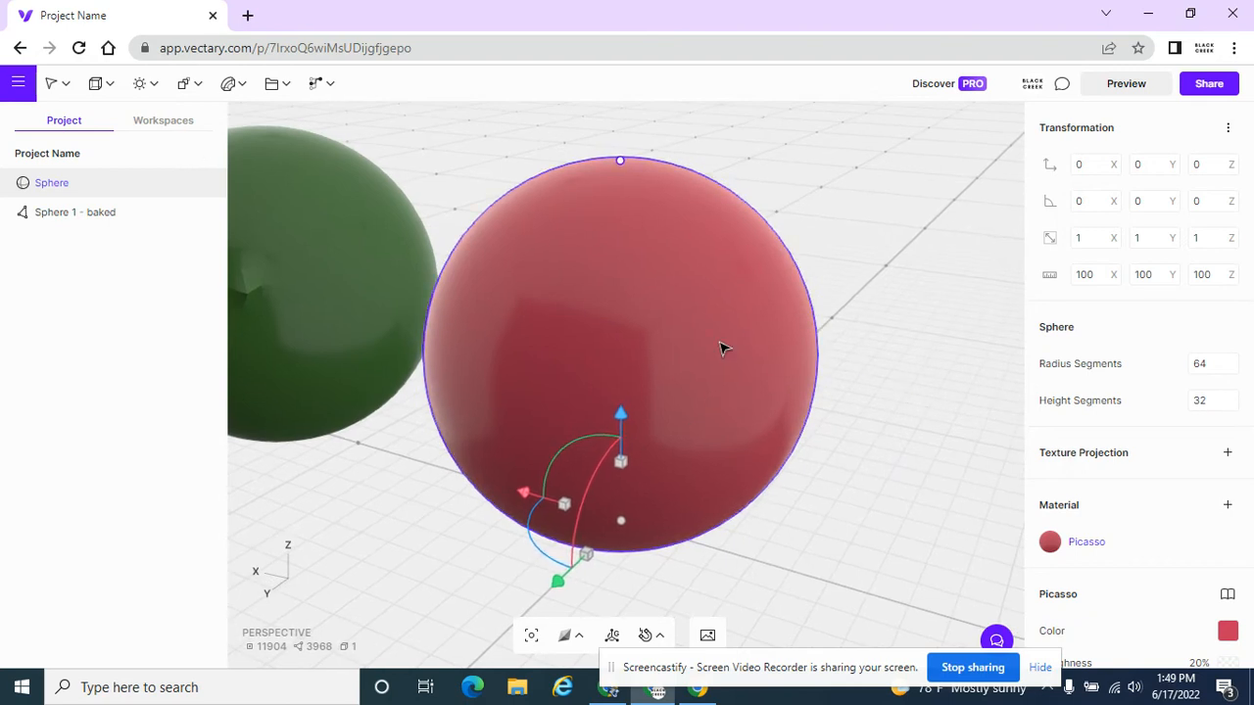
{"action": "mouse_move", "coordinate": [686, 380]}
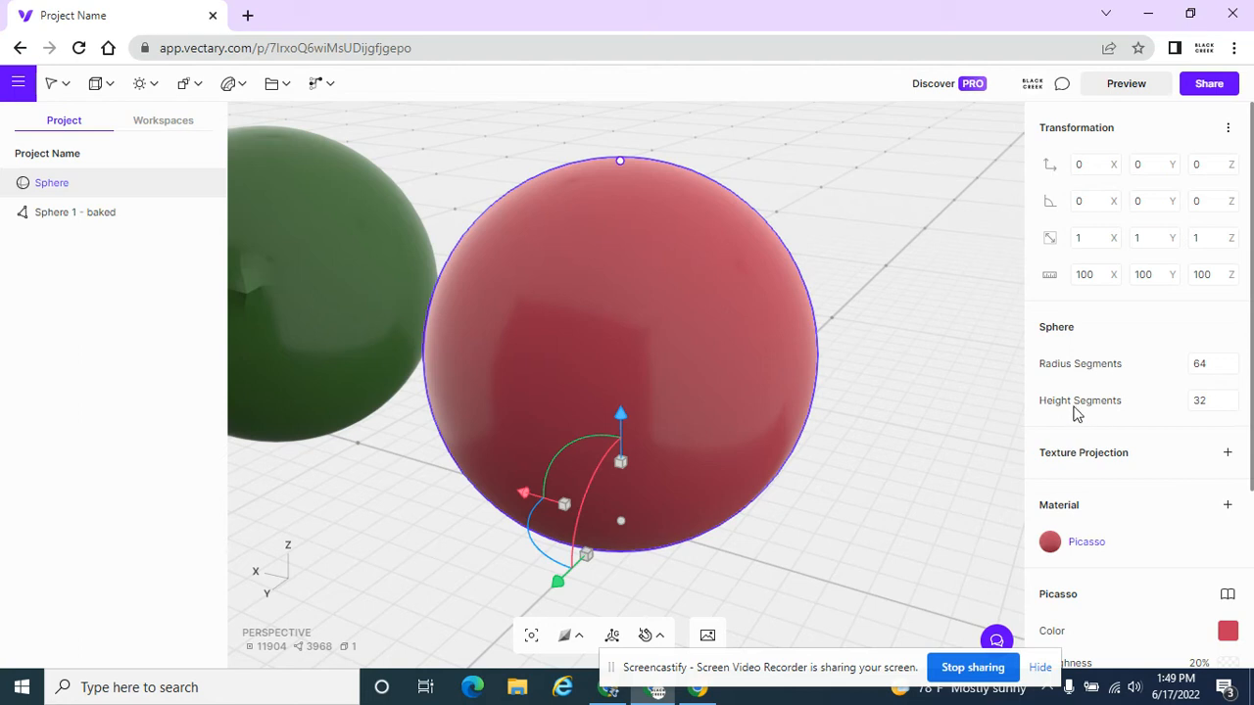
Set the new sphere to 16 radius segments and 15 height segments
{"action": "left_click", "coordinate": [1213, 364]}
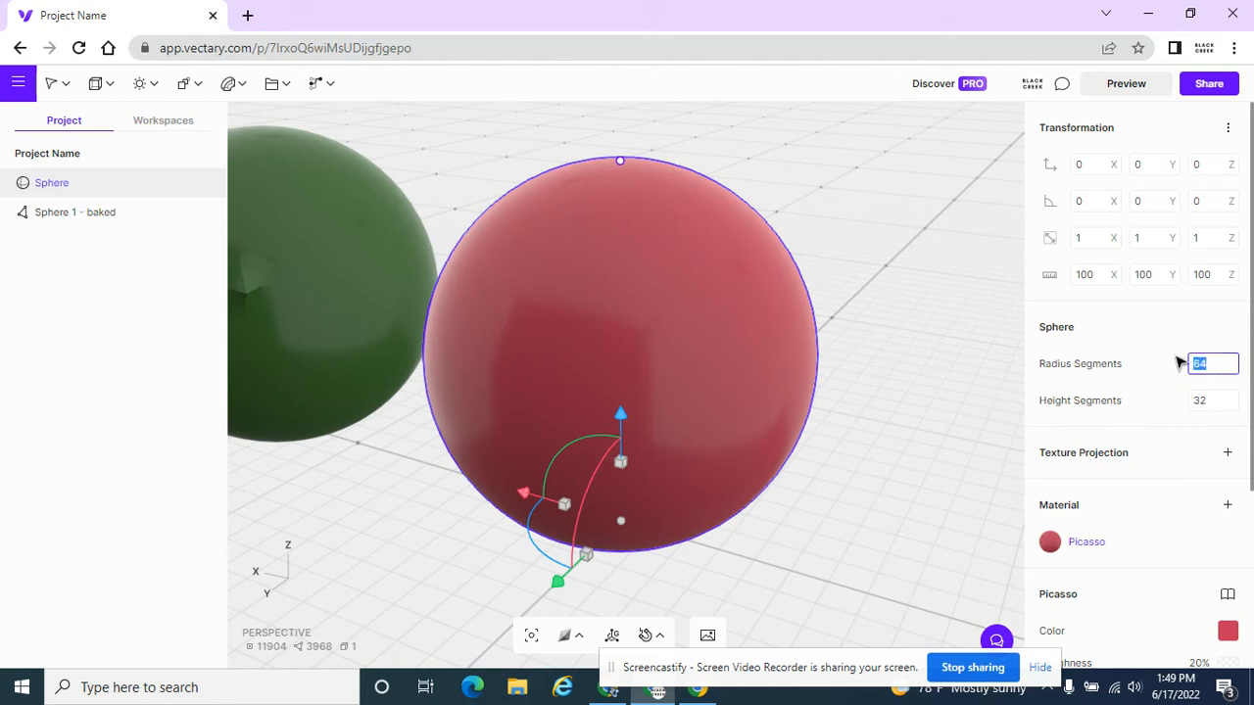
{"action": "mouse_move", "coordinate": [1183, 362]}
{"action": "type", "text": "16"}
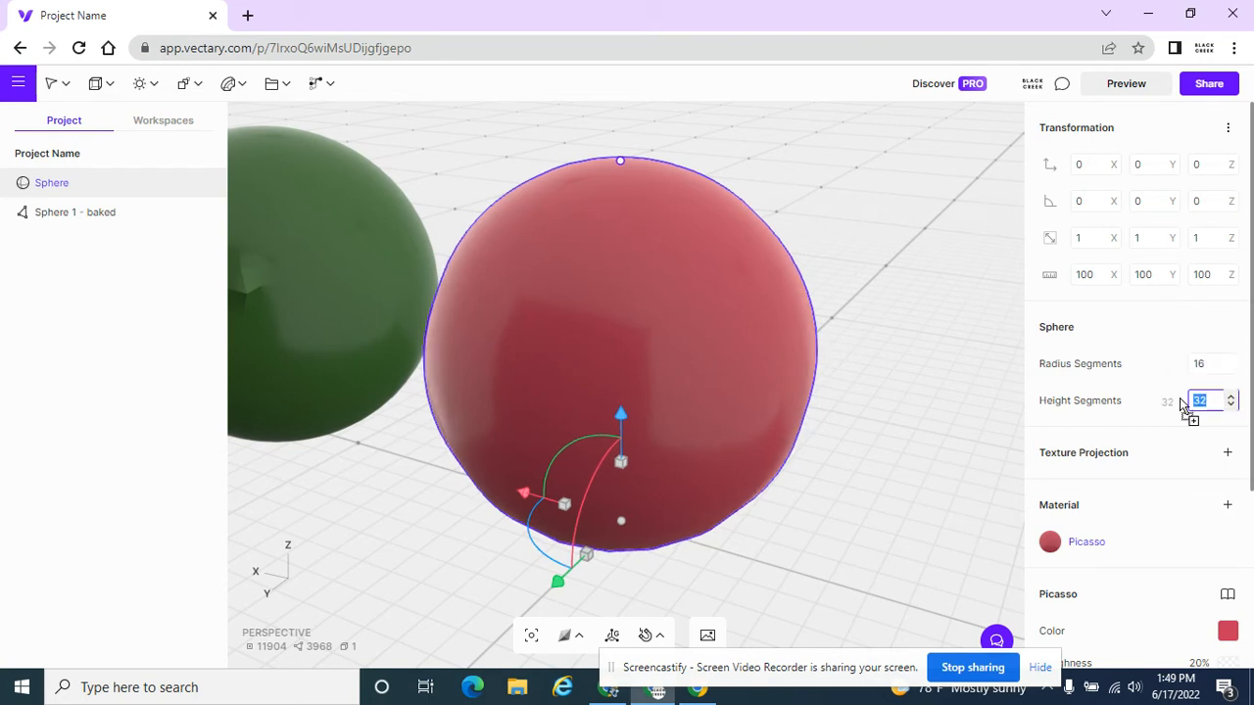
{"action": "type", "text": "15"}
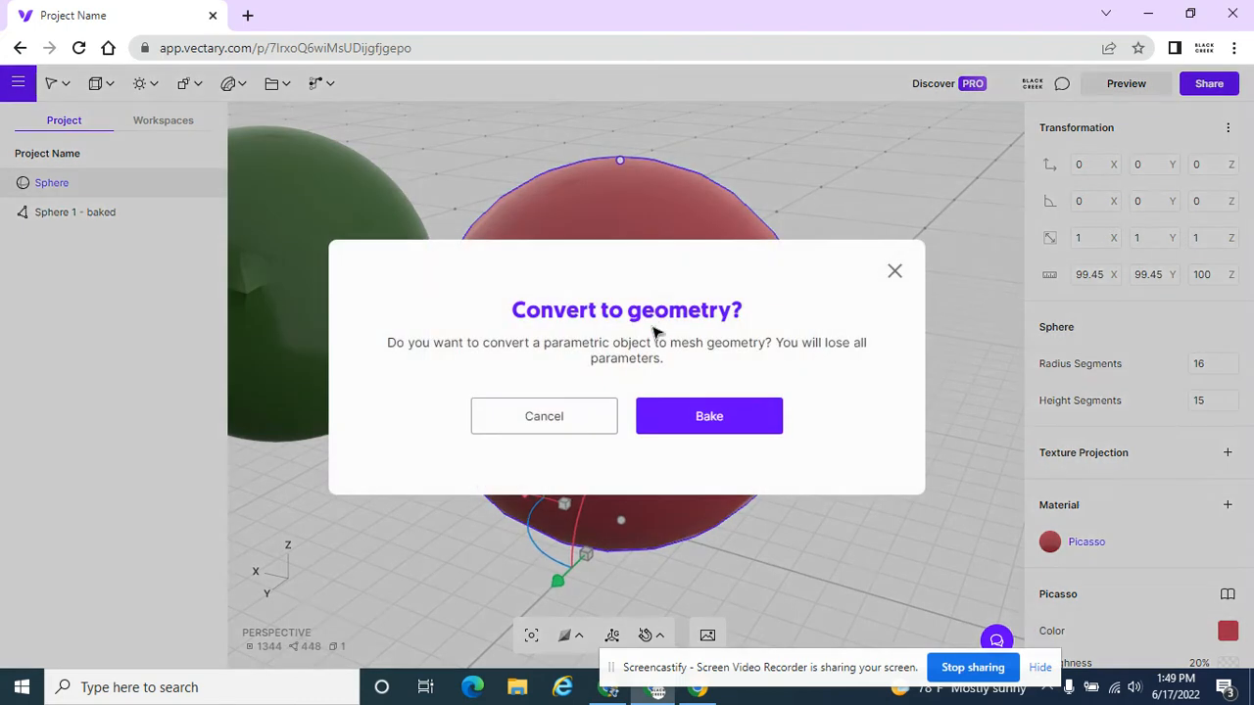
{"action": "mouse_move", "coordinate": [709, 415]}
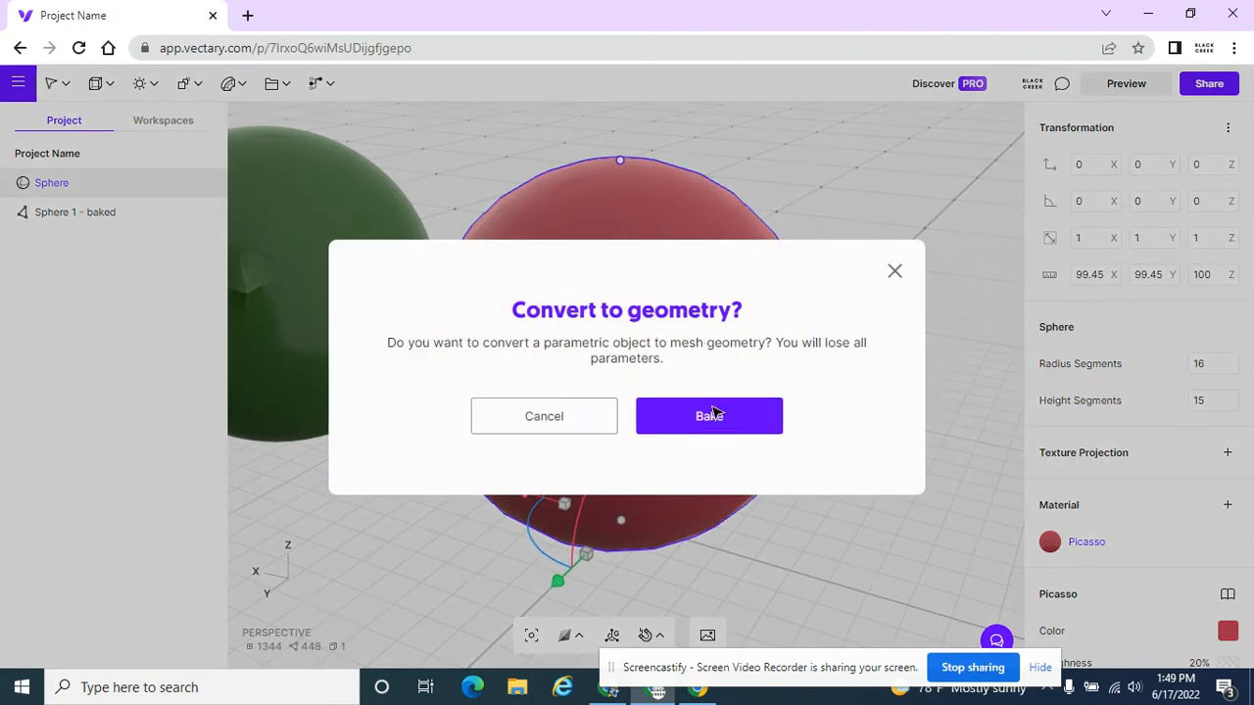
Bake the low-poly red sphere into editable mesh geometry
{"action": "left_click", "coordinate": [708, 415]}
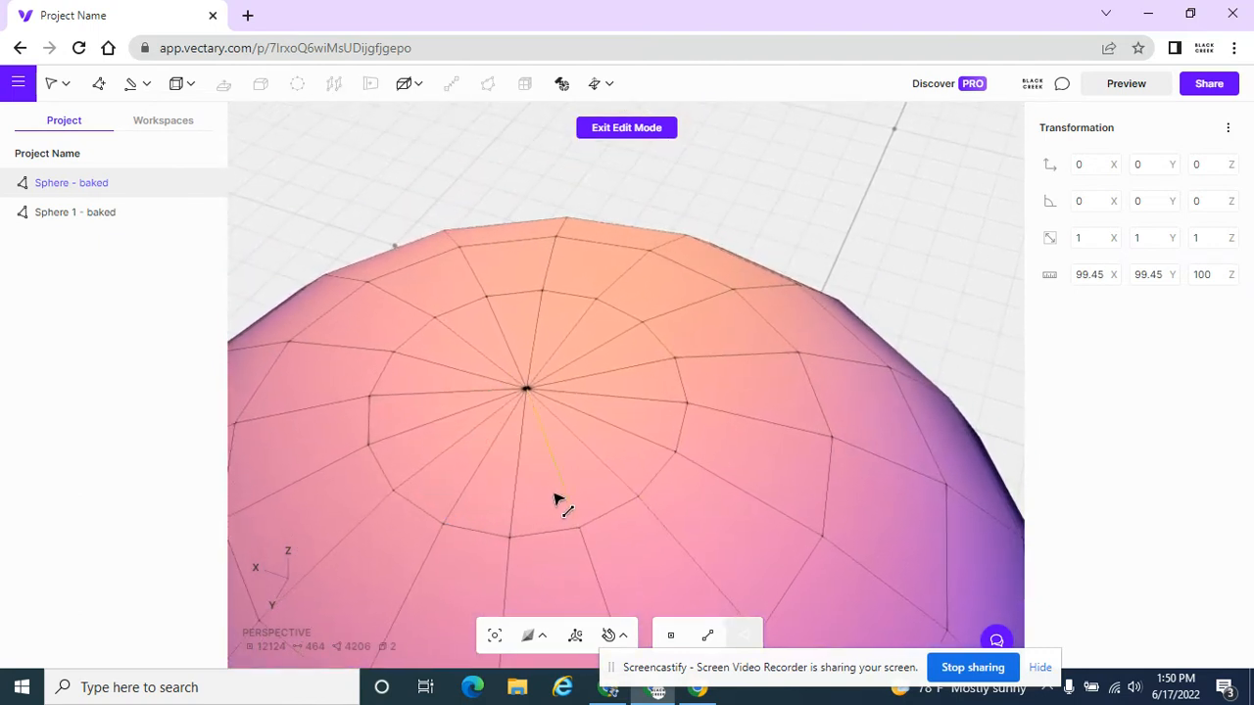
Select the triangular faces around the red mesh's top pole
{"action": "left_click", "coordinate": [568, 470]}
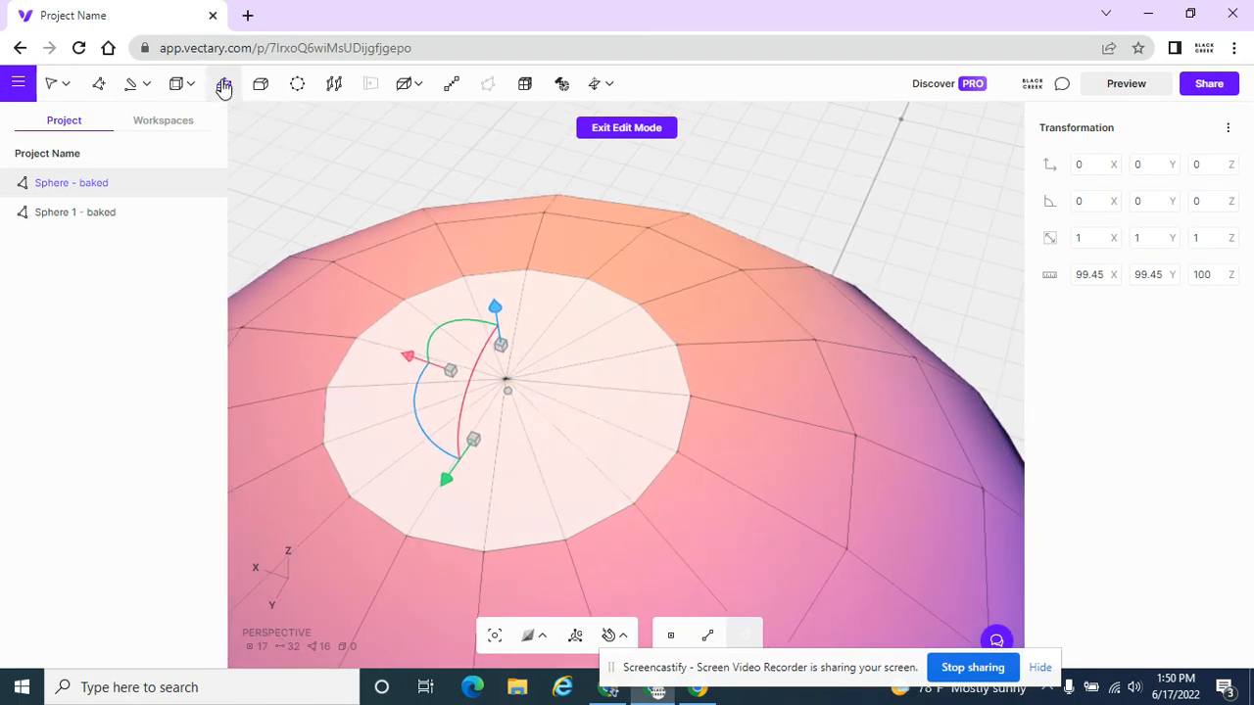
{"action": "mouse_move", "coordinate": [261, 83]}
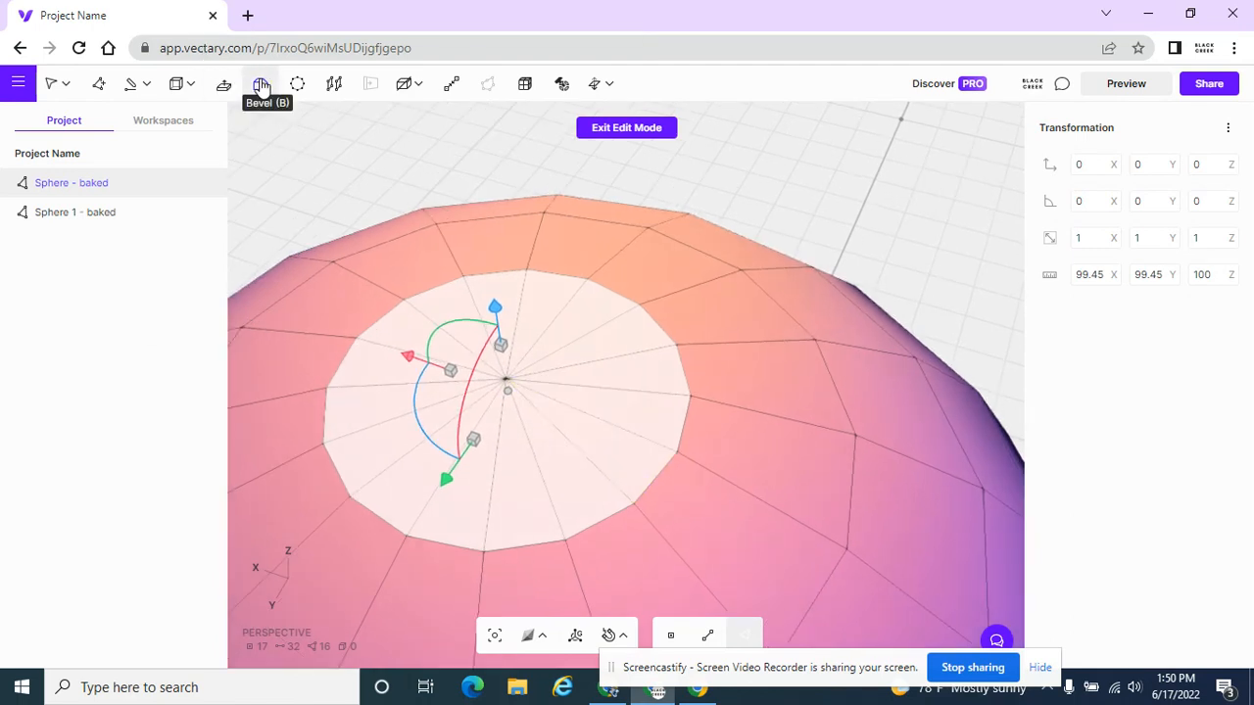
Apply the Bevel tool to the selected top cap faces
{"action": "left_click", "coordinate": [260, 83]}
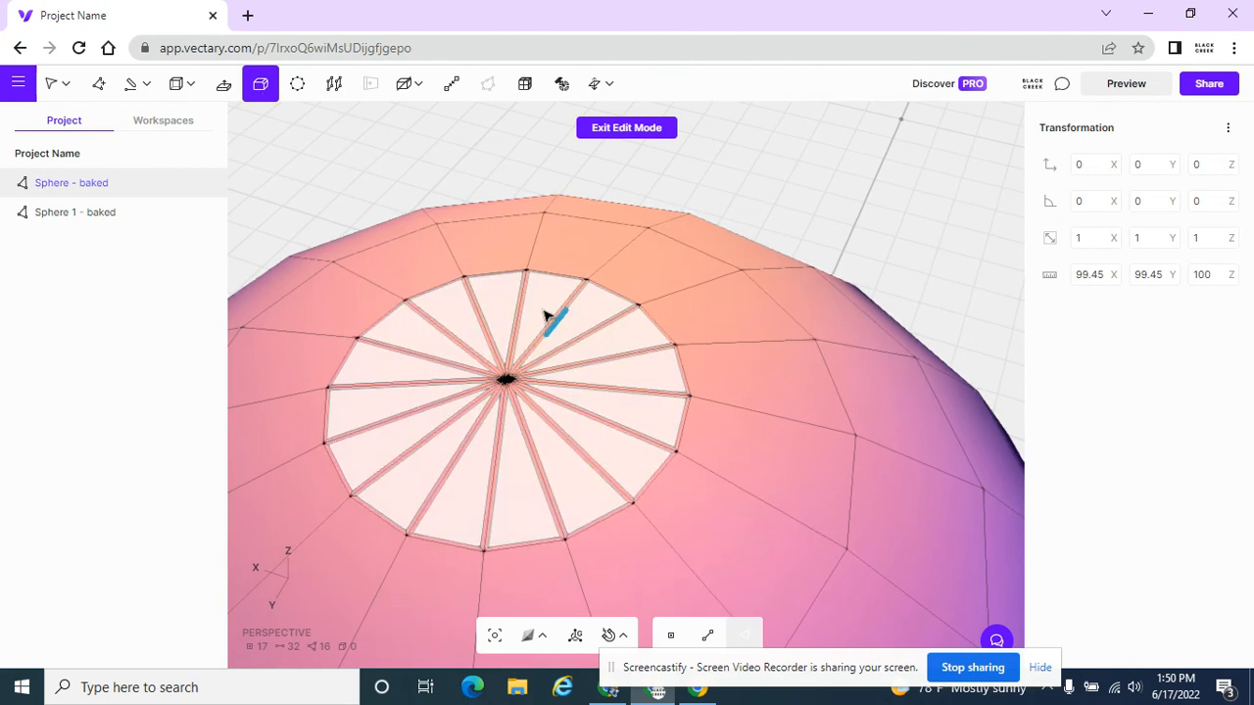
{"action": "mouse_move", "coordinate": [686, 317]}
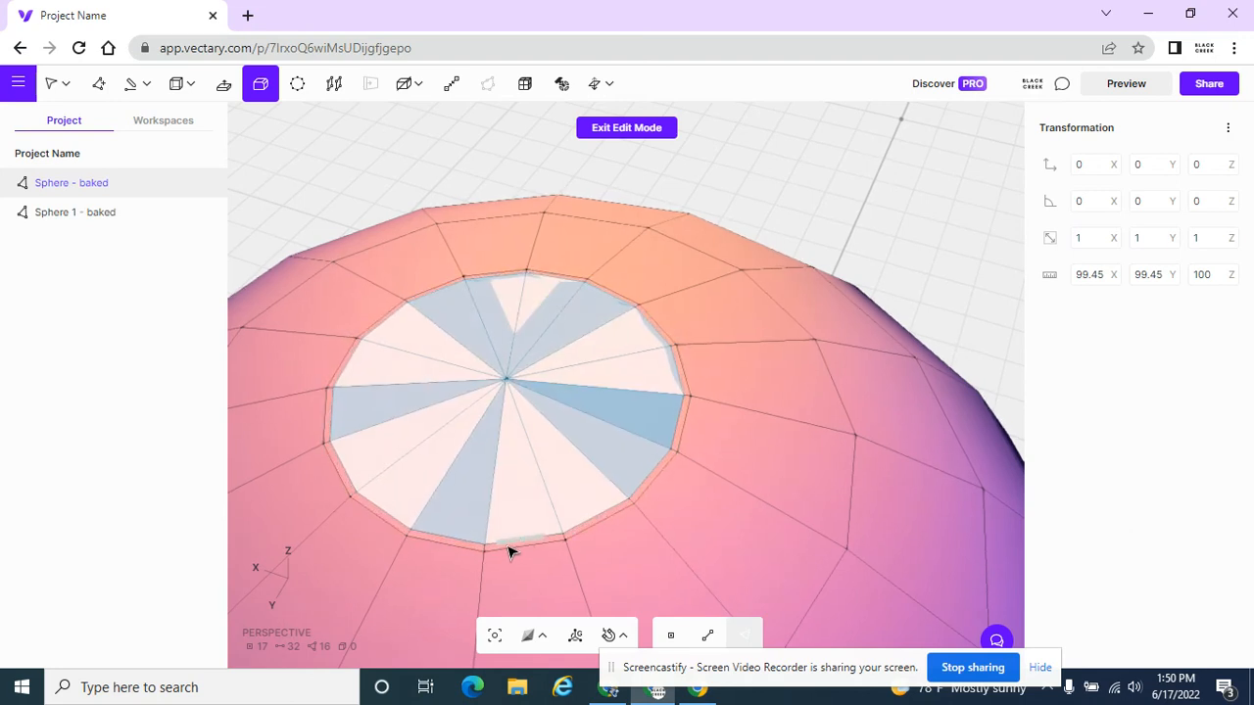
{"action": "mouse_move", "coordinate": [546, 555]}
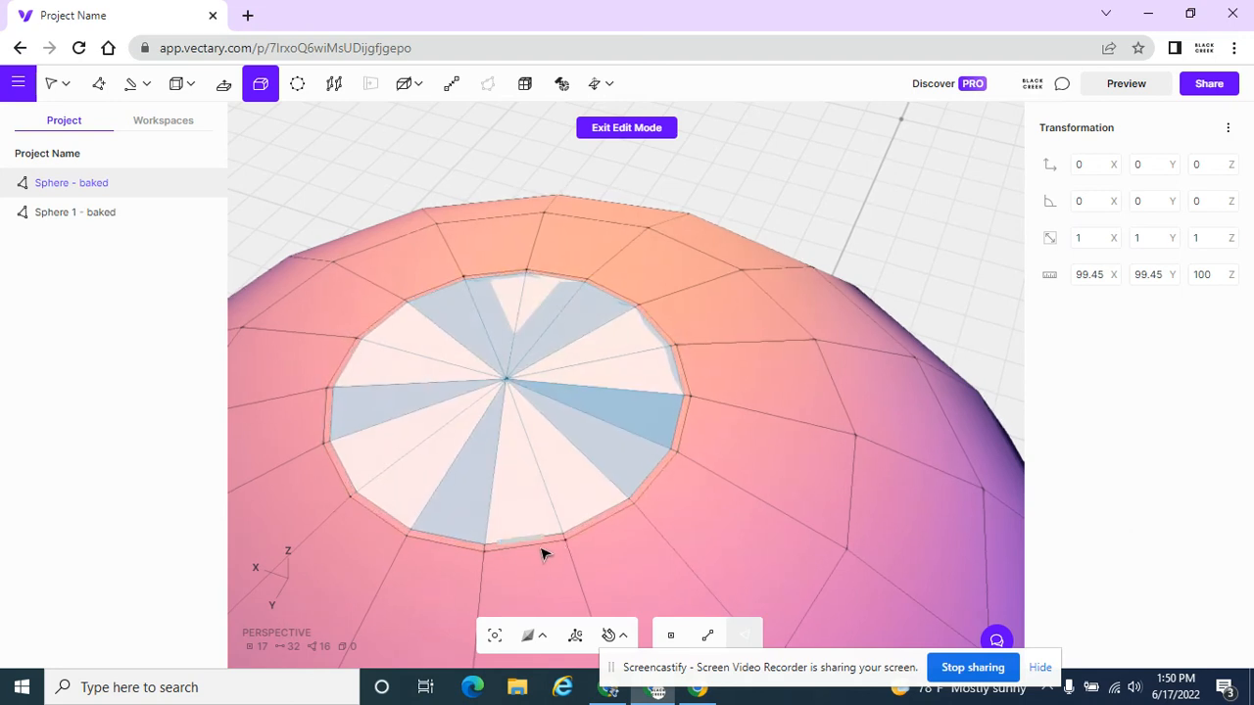